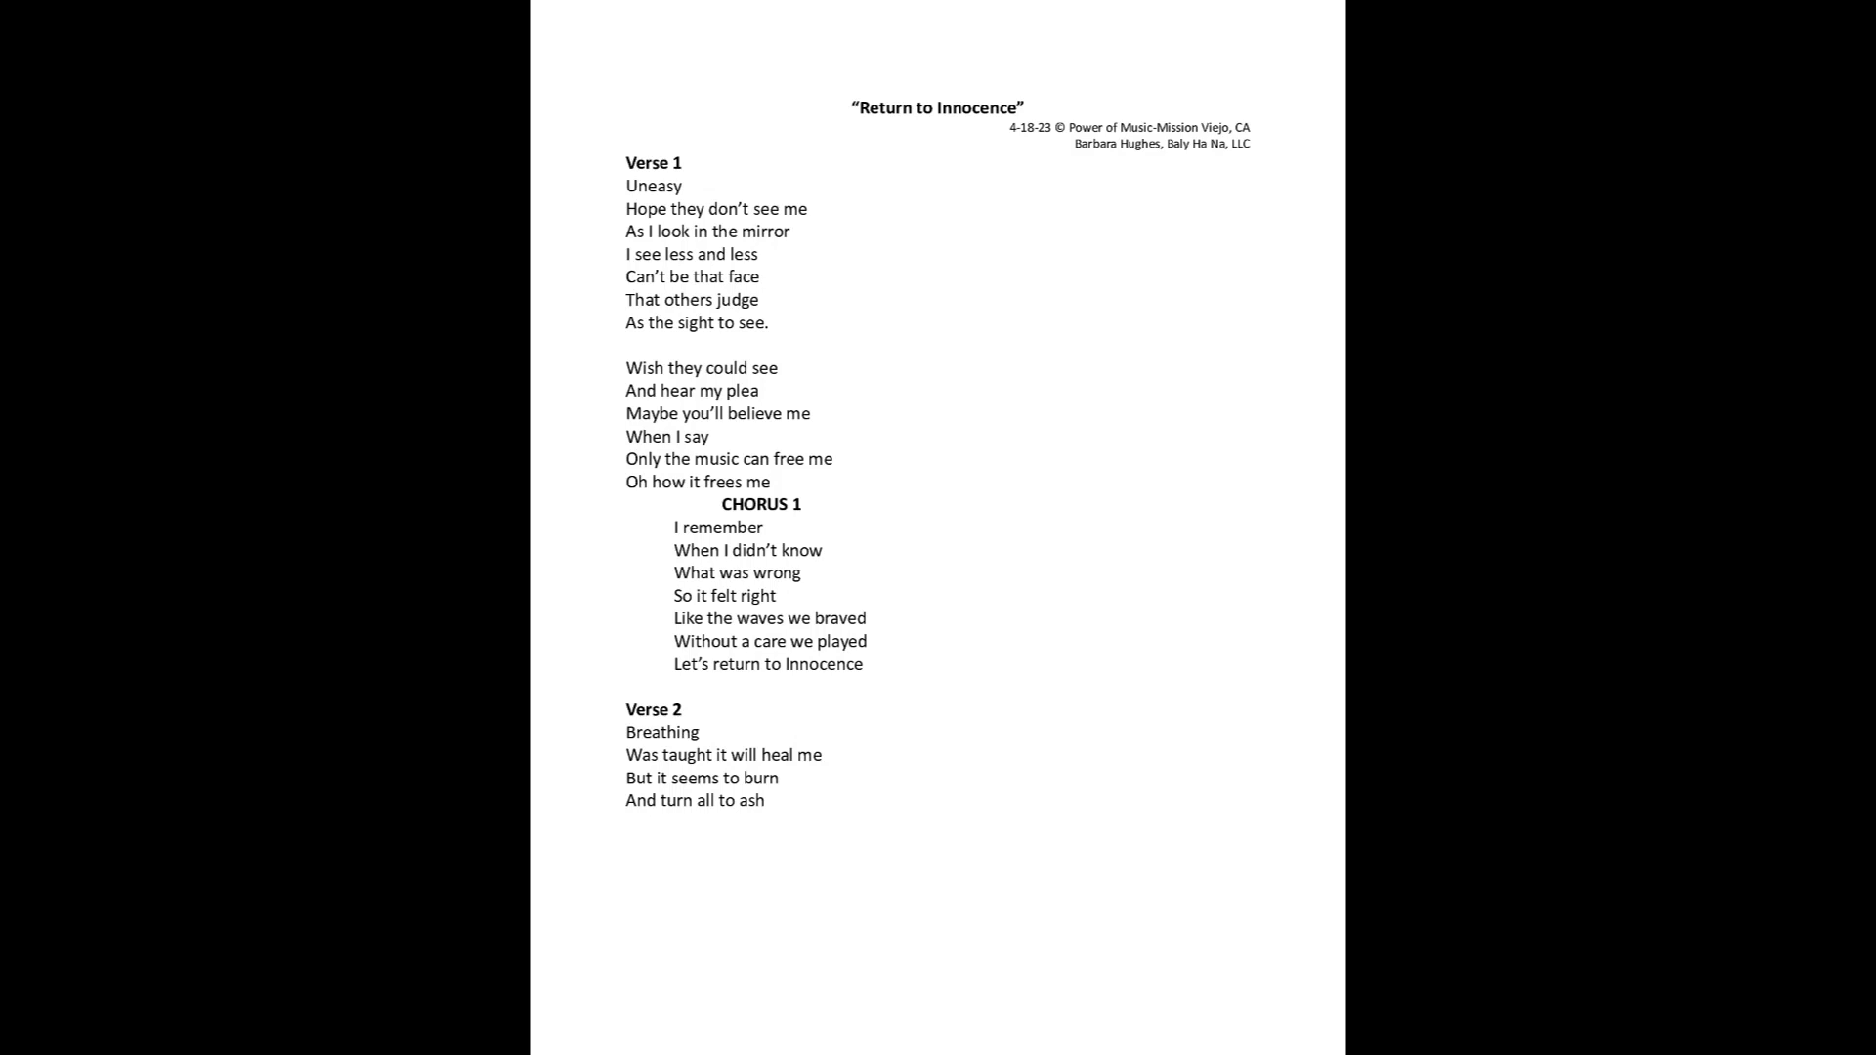
{"action": "scroll", "scroll_direction": "down", "scroll_amount": 3}
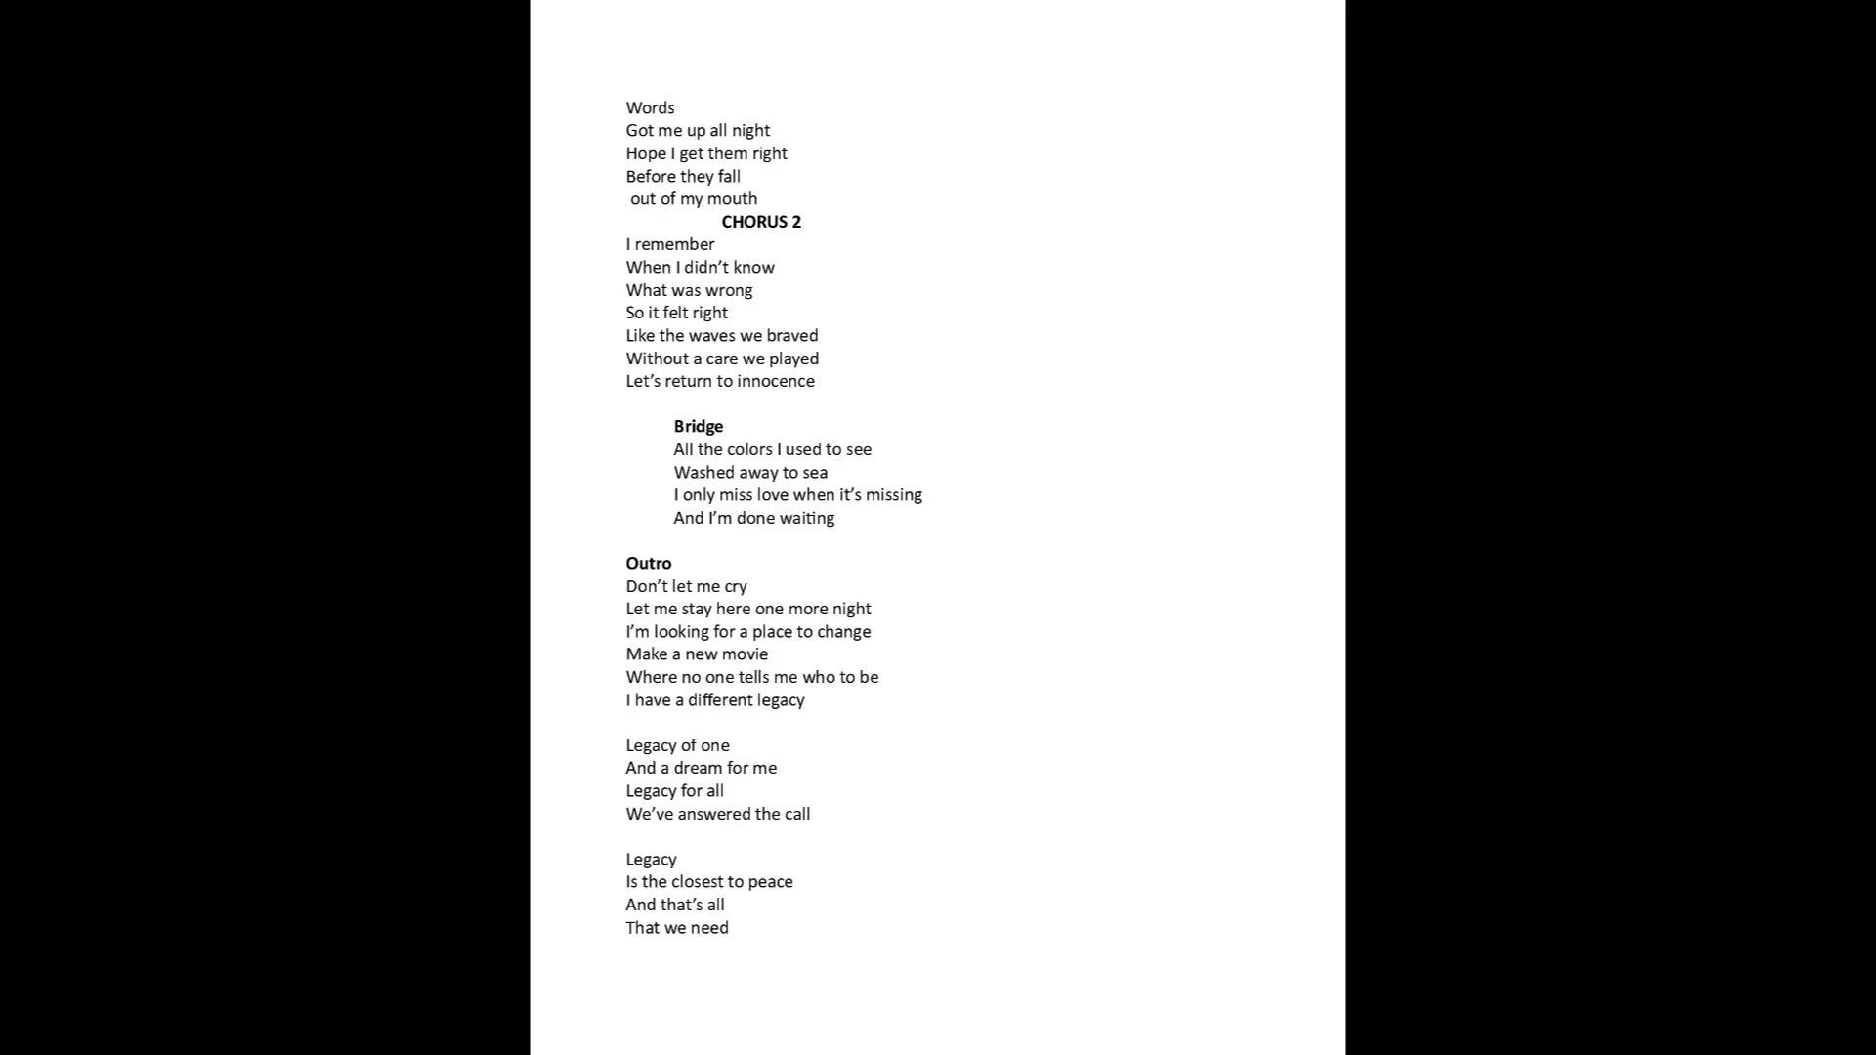
{"action": "scroll", "scroll_direction": "down", "scroll_amount": 3}
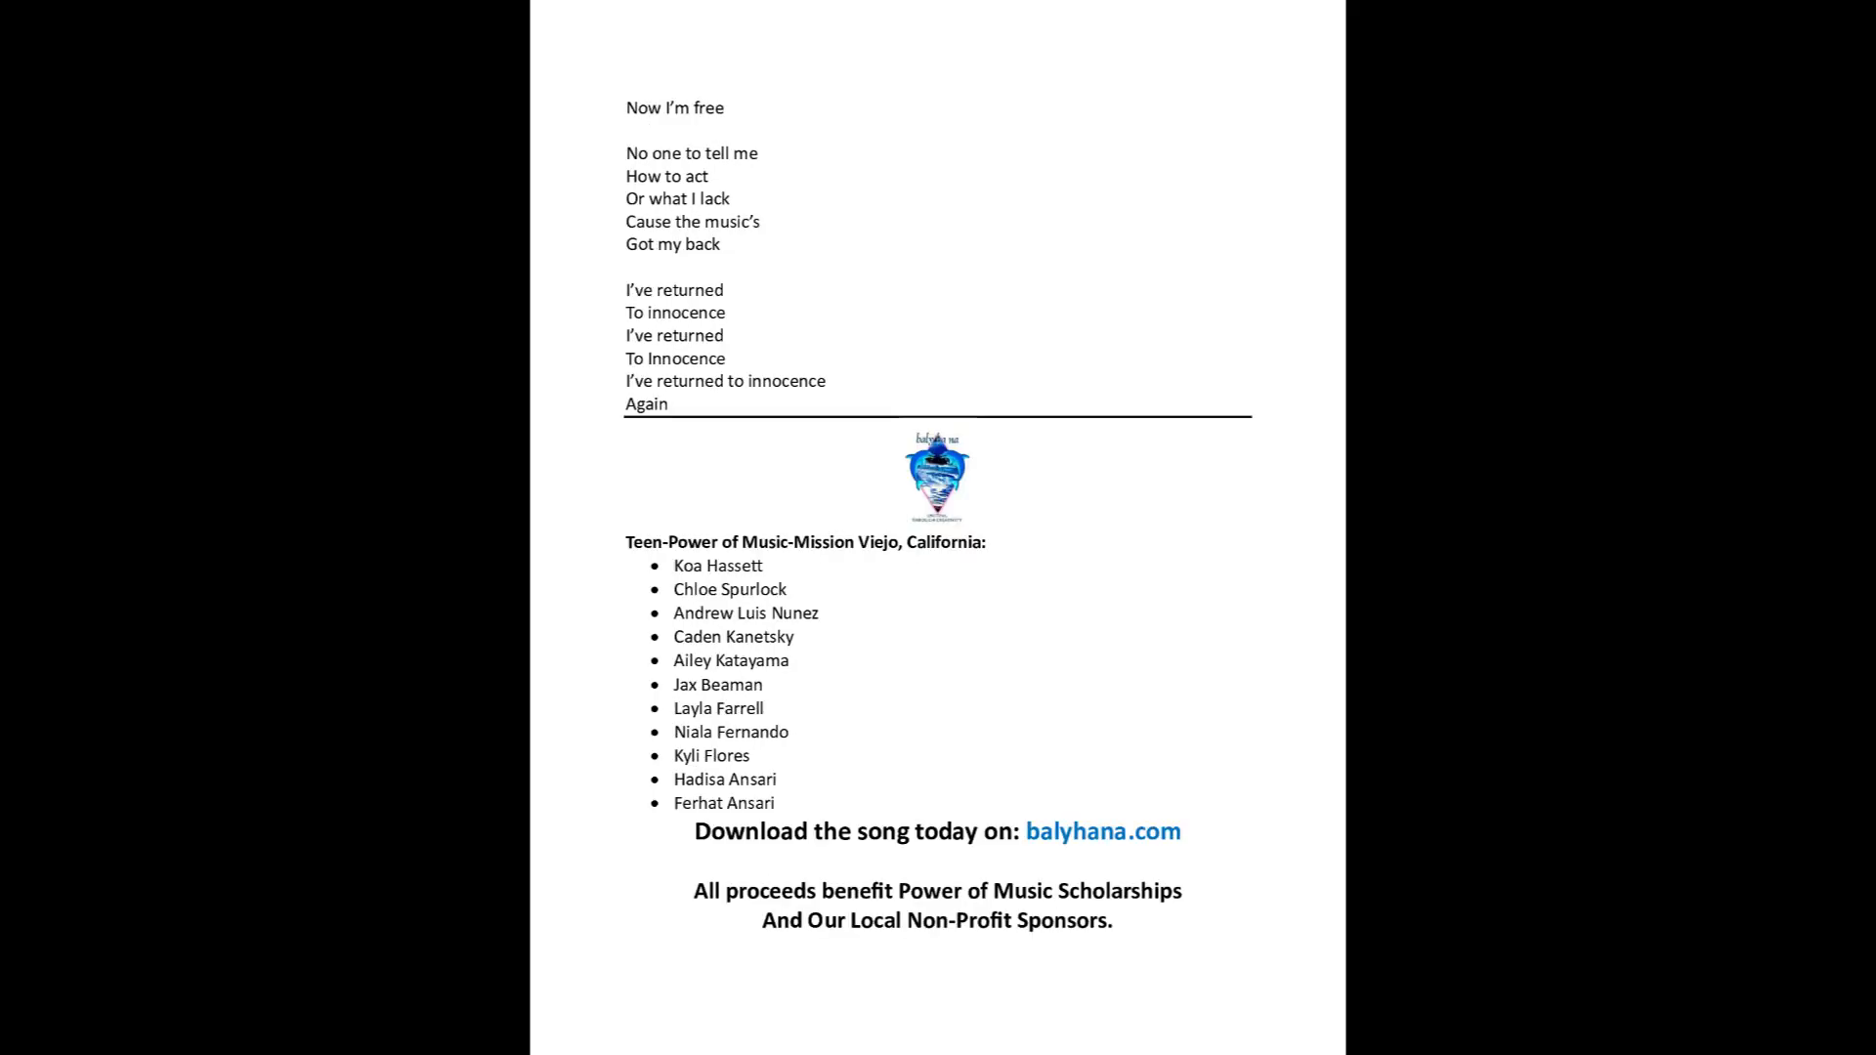